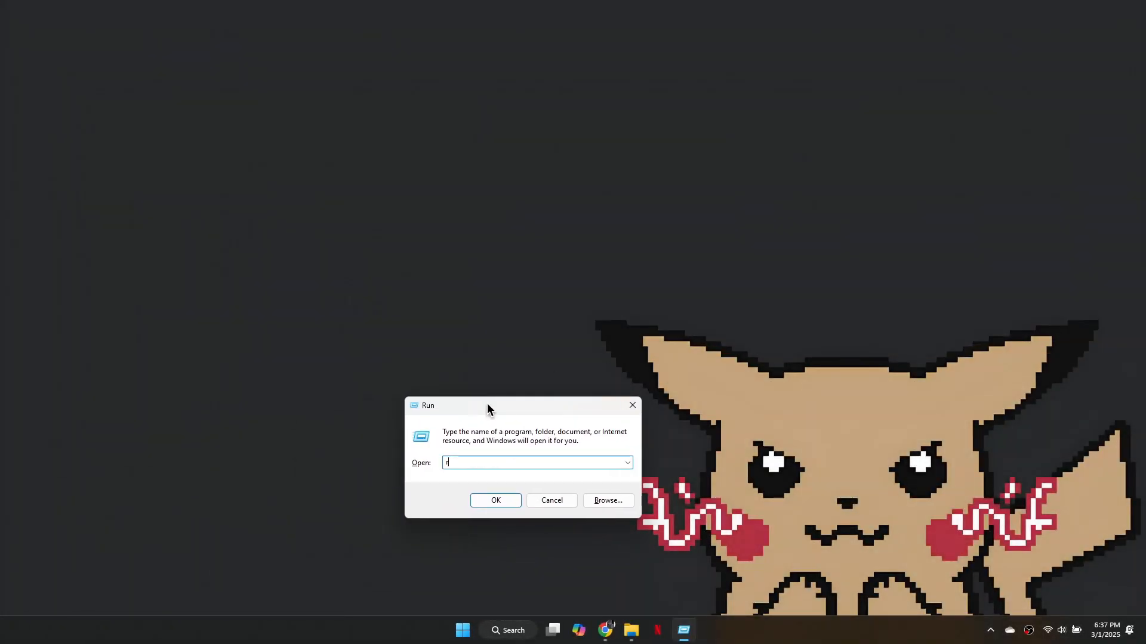
Run 'regedit' from the Run box to start Registry Editor
type("regedit")
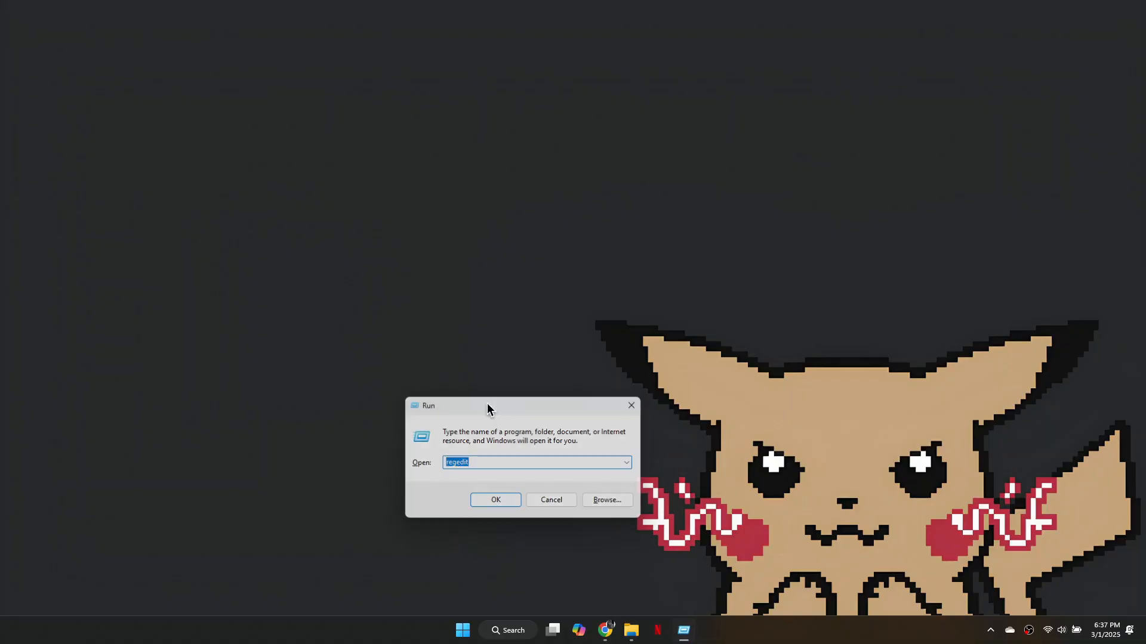
left_click(495, 501)
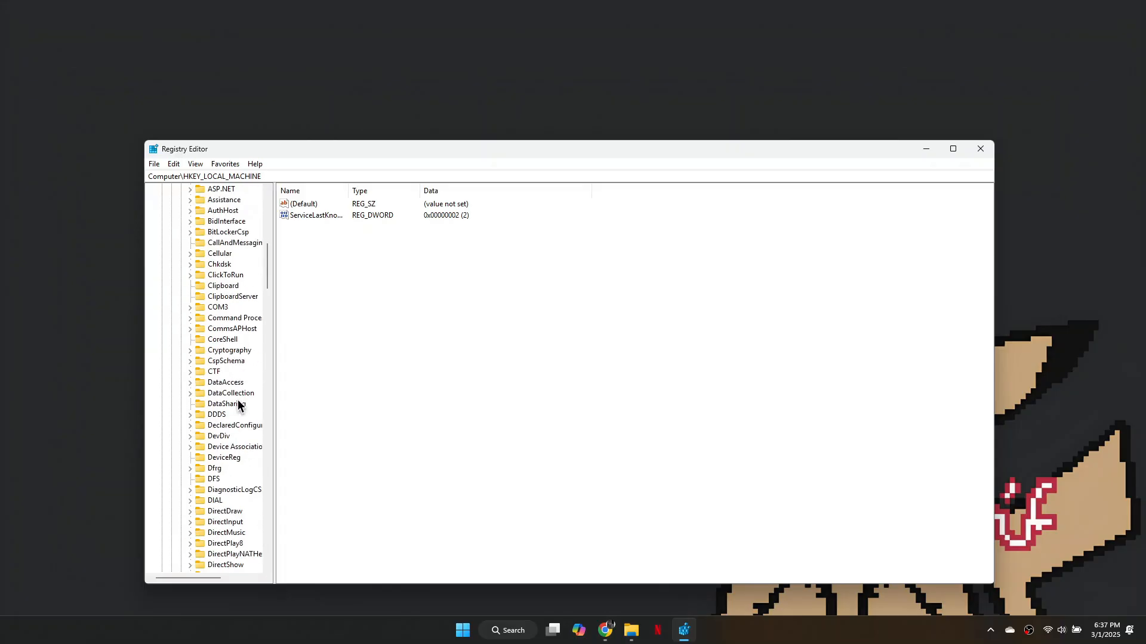
Scroll the key tree and select SOFTWARE\Microsoft\Windows NT\CurrentVersion
scroll("down", 3)
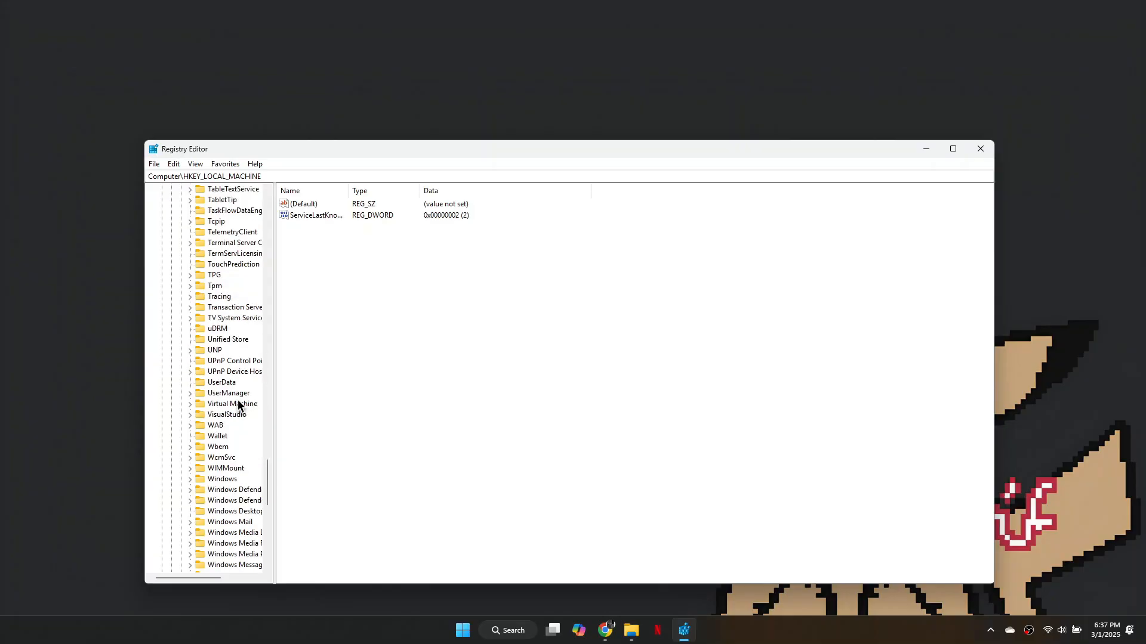
left_click(190, 479)
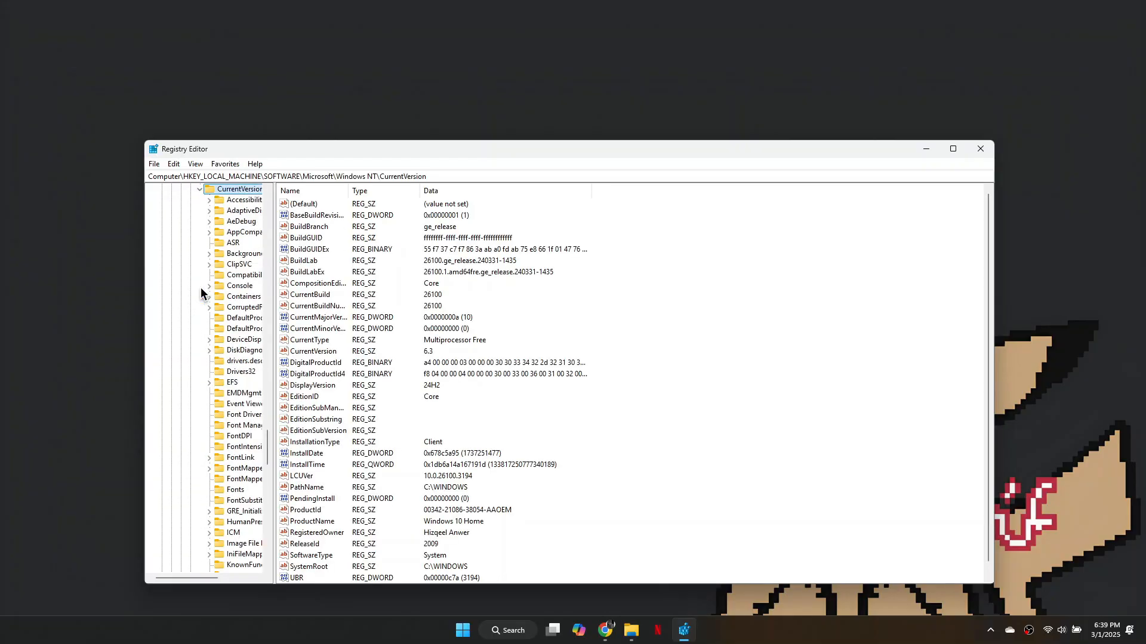
In Image File Execution Options, change DevOverrideEnable's value to 0, then exit Registry Editor
scroll("down", 3)
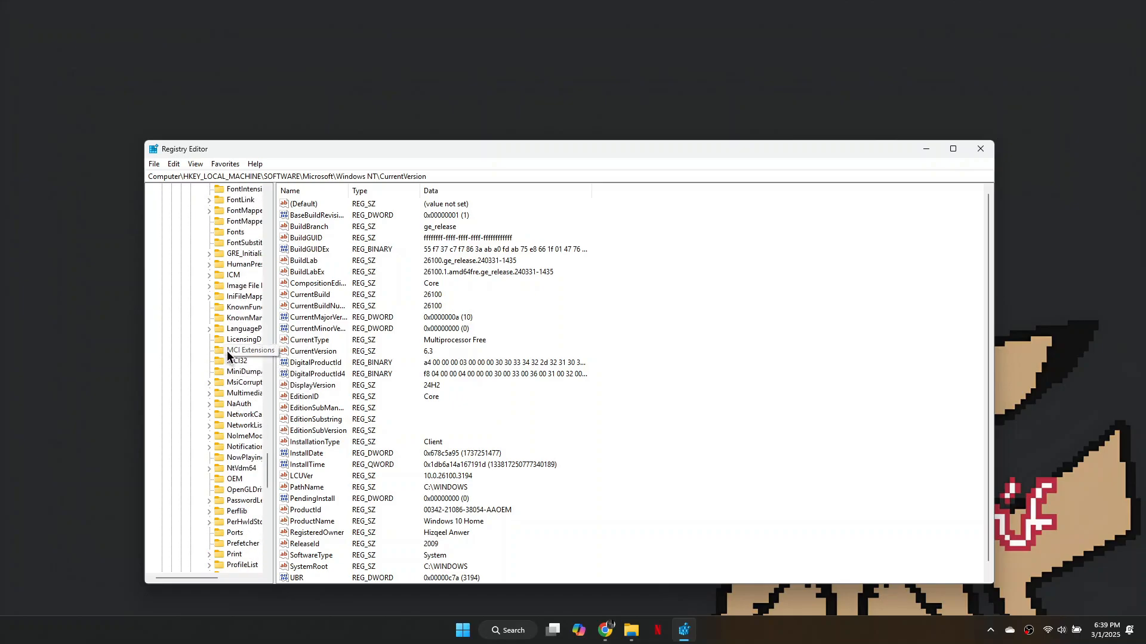
left_click(241, 286)
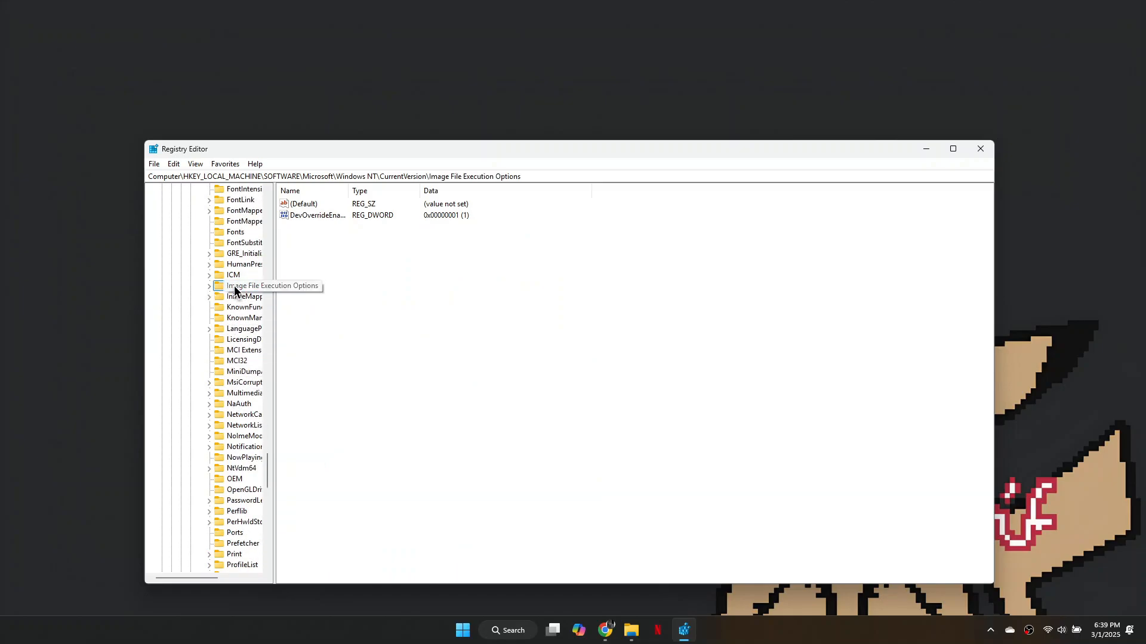
double_click(318, 215)
type("0")
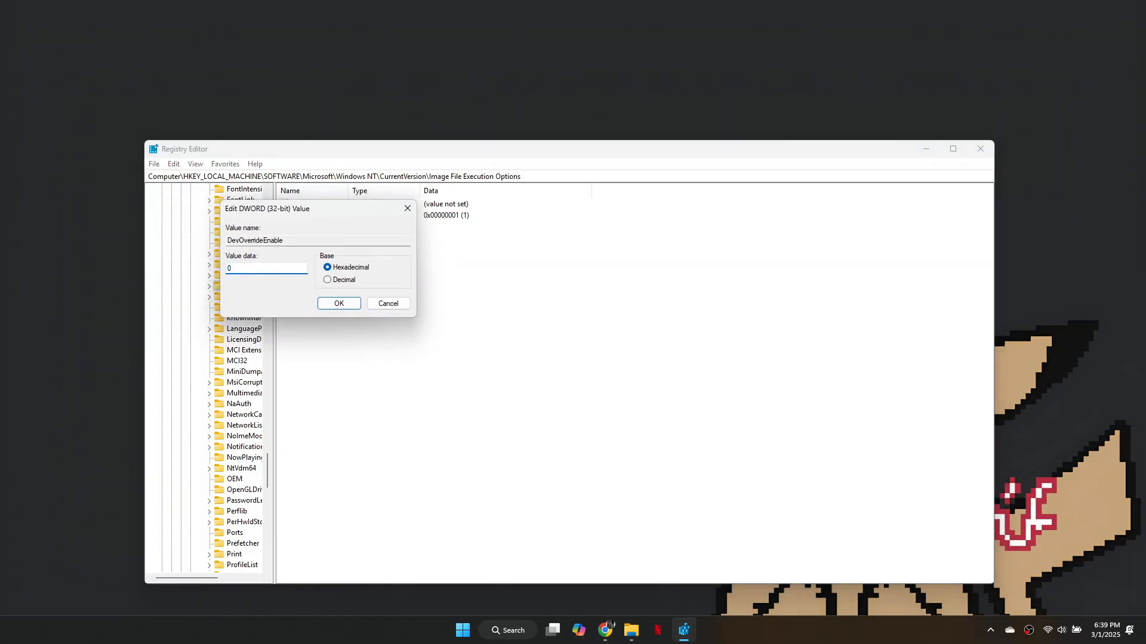
left_click(339, 303)
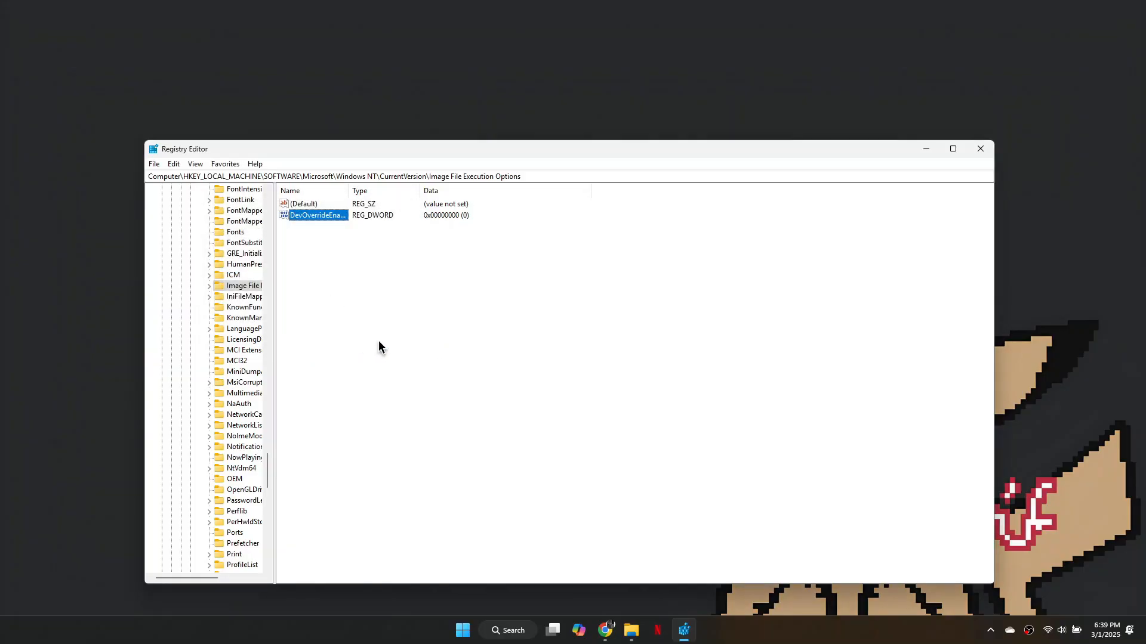
left_click(980, 149)
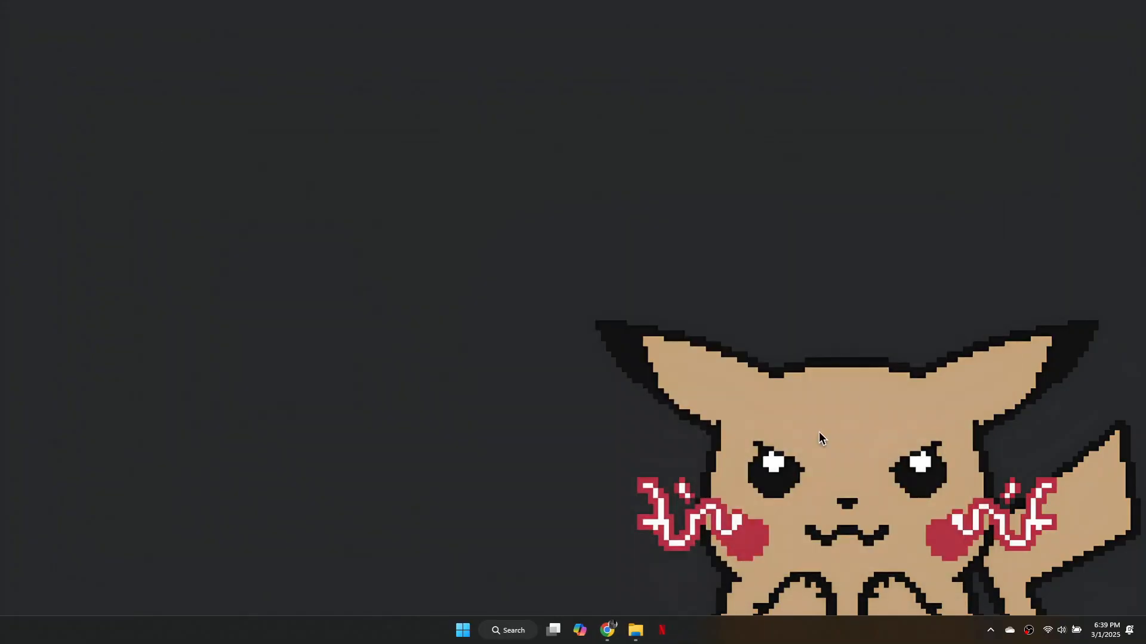
Open the Start menu to reach the Restart power option
left_click(462, 630)
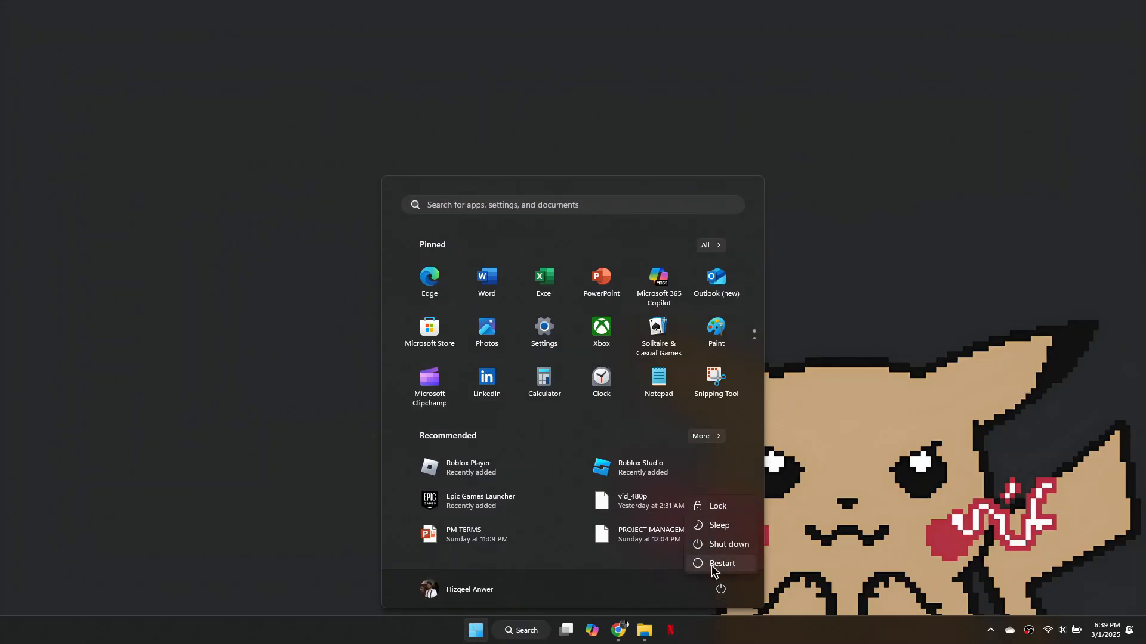
mouse_move(814, 527)
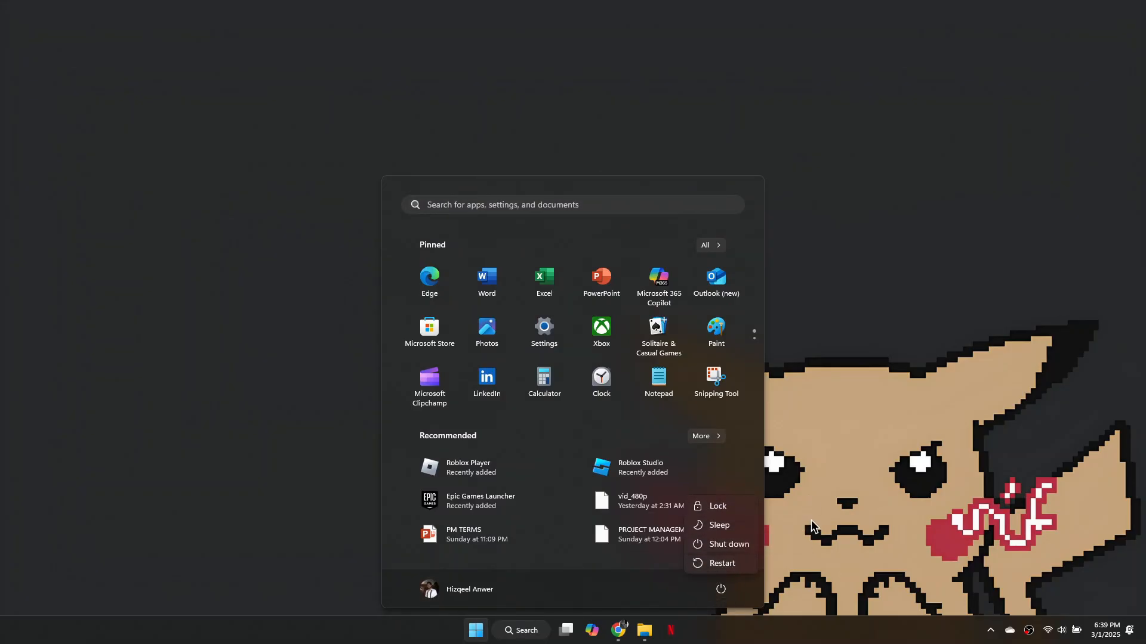